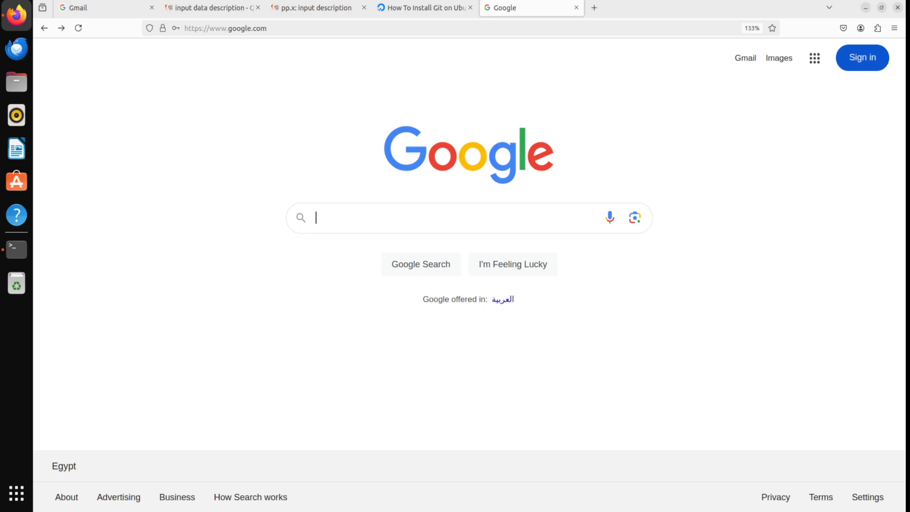
pyautogui.moveTo(436, 295)
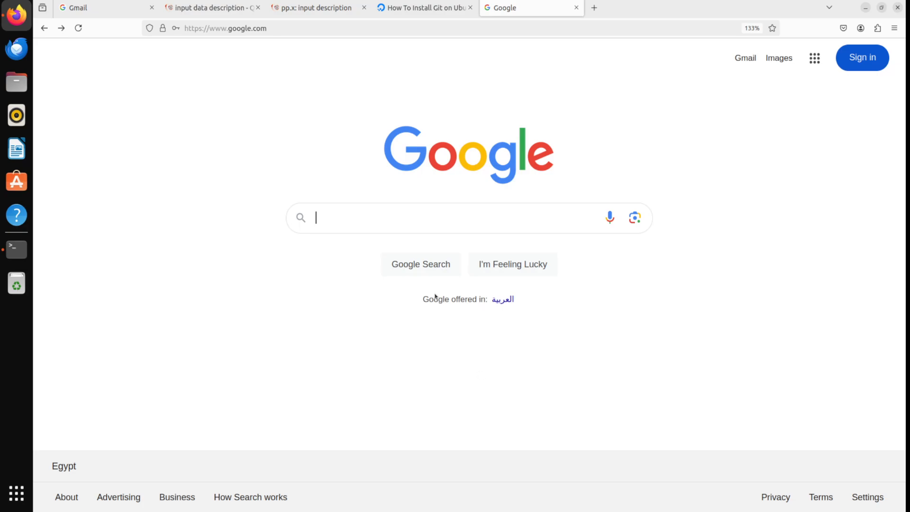
pyautogui.moveTo(430, 283)
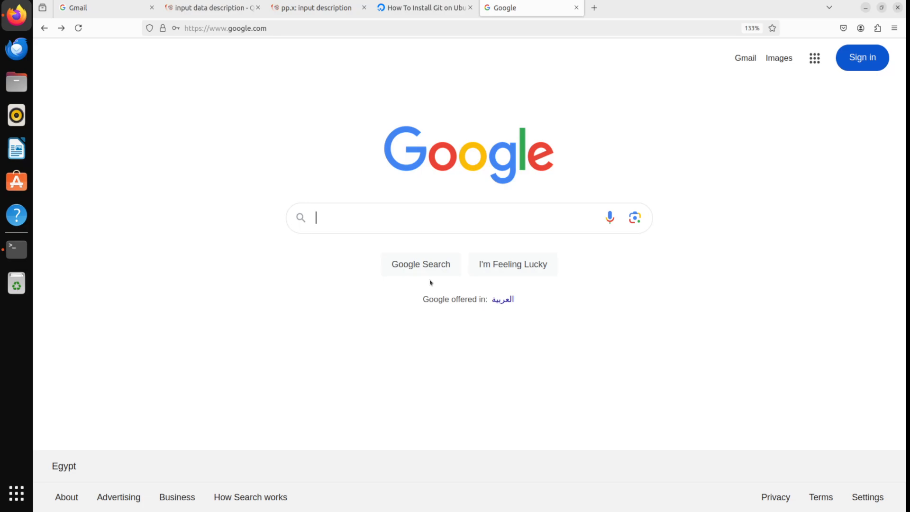
# Search Google for 'quantum espresso' using the autocomplete suggestion.
pyautogui.write('qa')
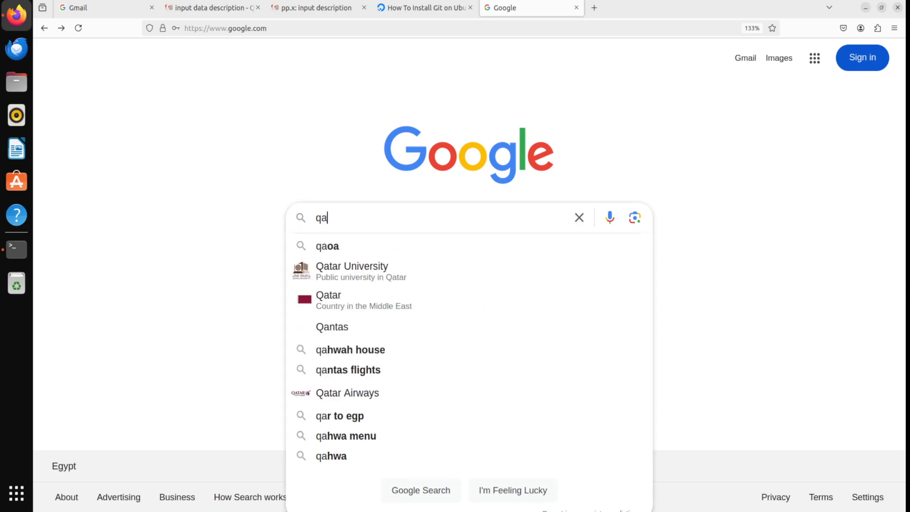
pyautogui.write('qun')
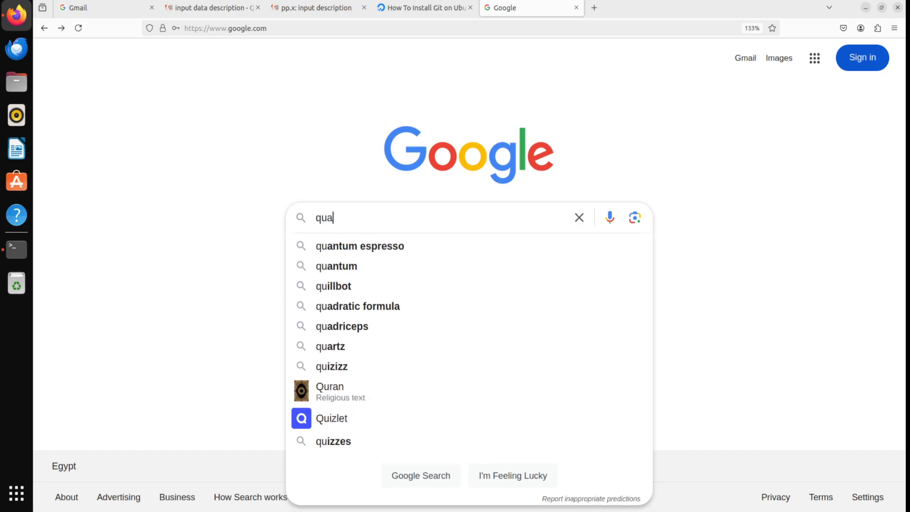
pyautogui.click(360, 246)
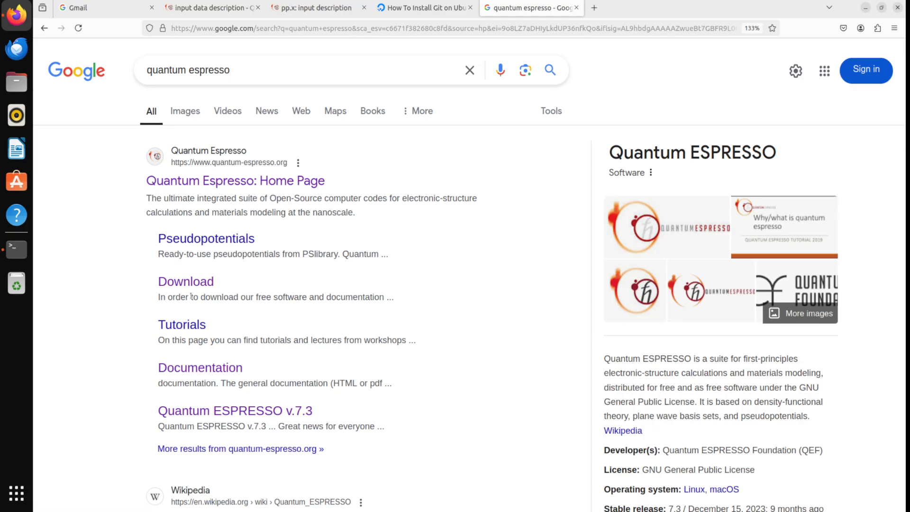
pyautogui.moveTo(292, 421)
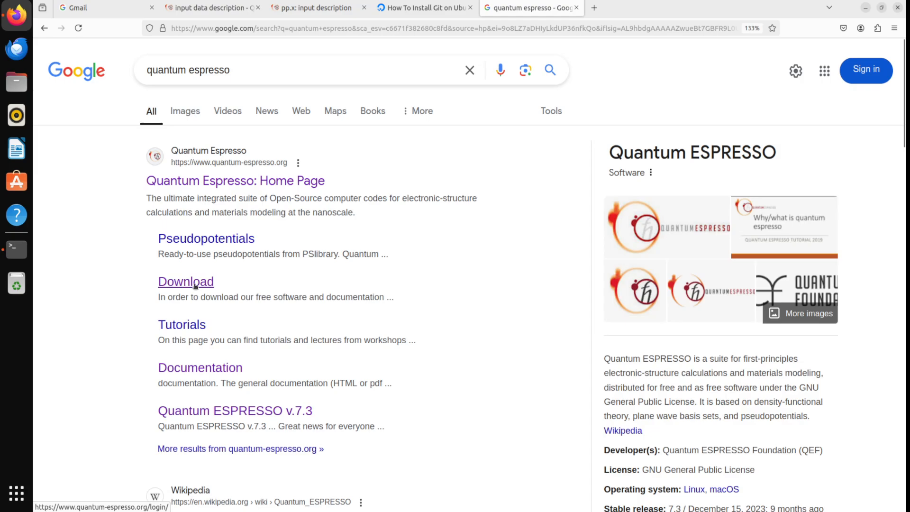
# Open the Quantum ESPRESSO Download login page, then return to the terminal.
pyautogui.click(186, 281)
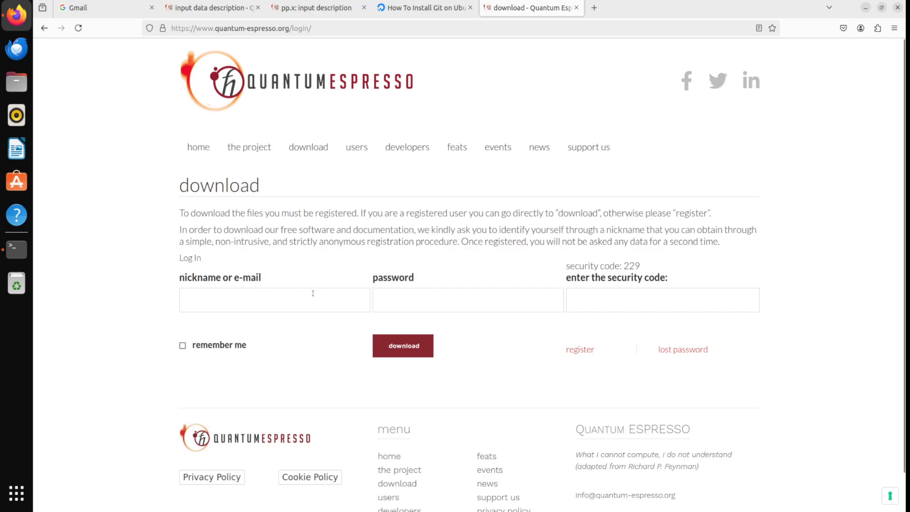
pyautogui.moveTo(228, 279)
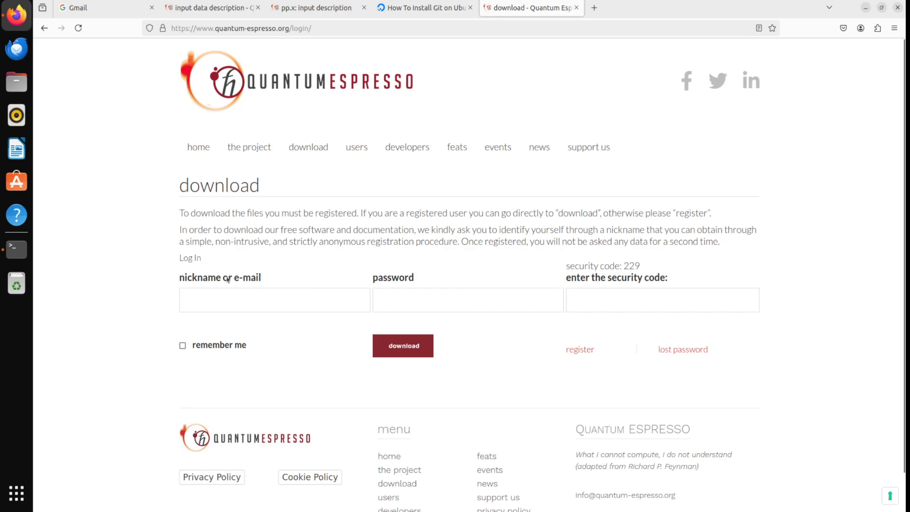
pyautogui.moveTo(323, 259)
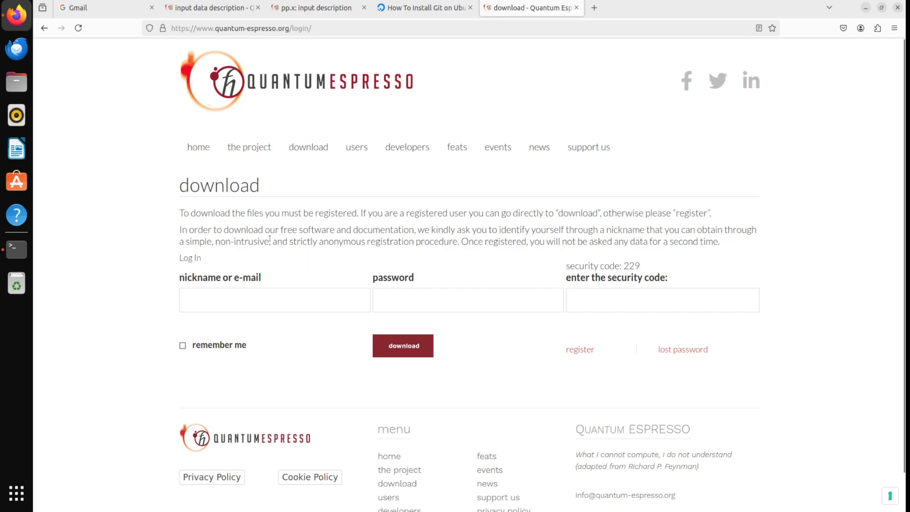
pyautogui.moveTo(248, 265)
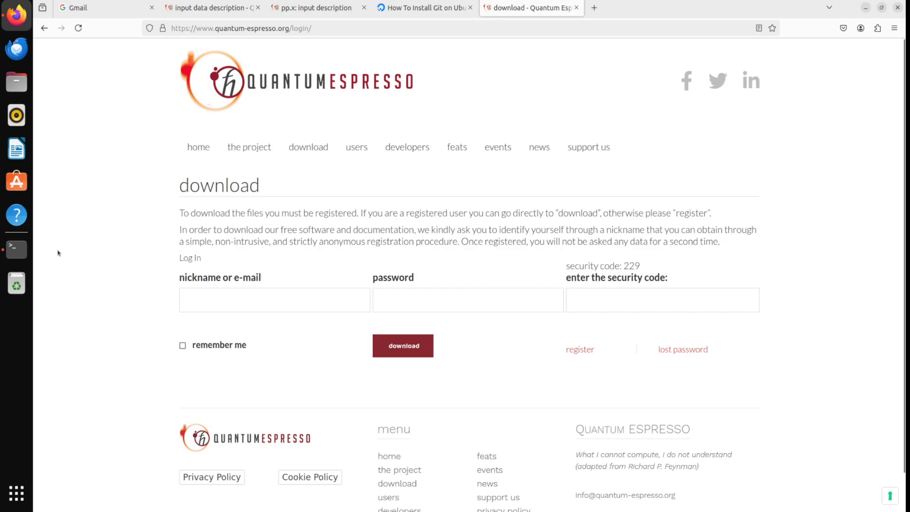
pyautogui.click(16, 249)
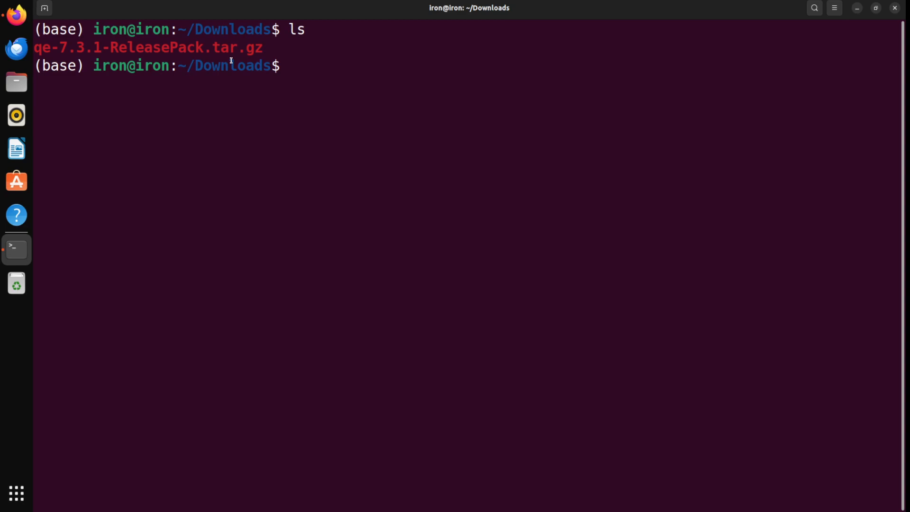
# Run 'sudo apt update' with the password (83 upgradable packages), then clear the screen.
pyautogui.write('sudo')
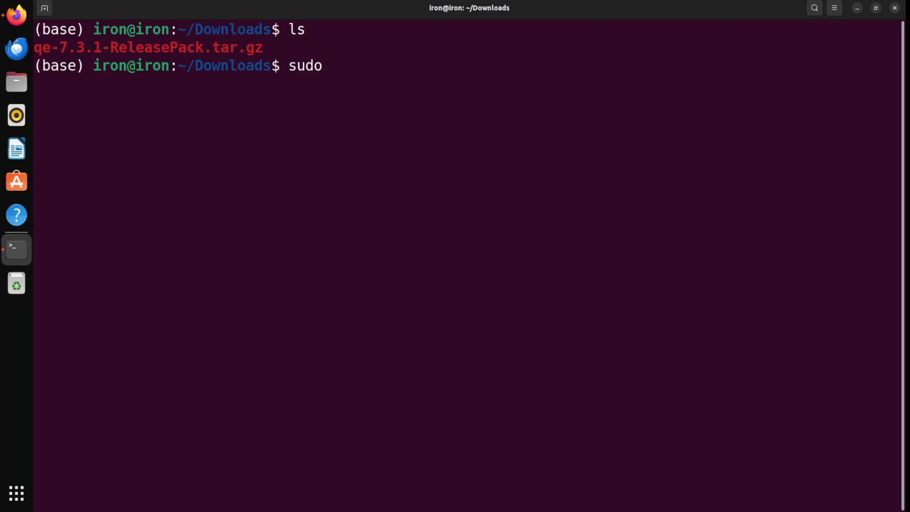
pyautogui.write('apt update')
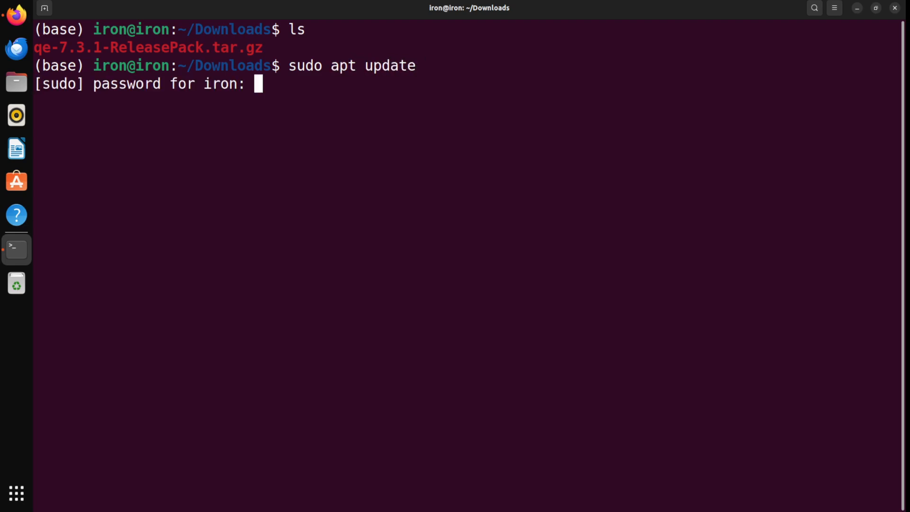
pyautogui.press('Return')
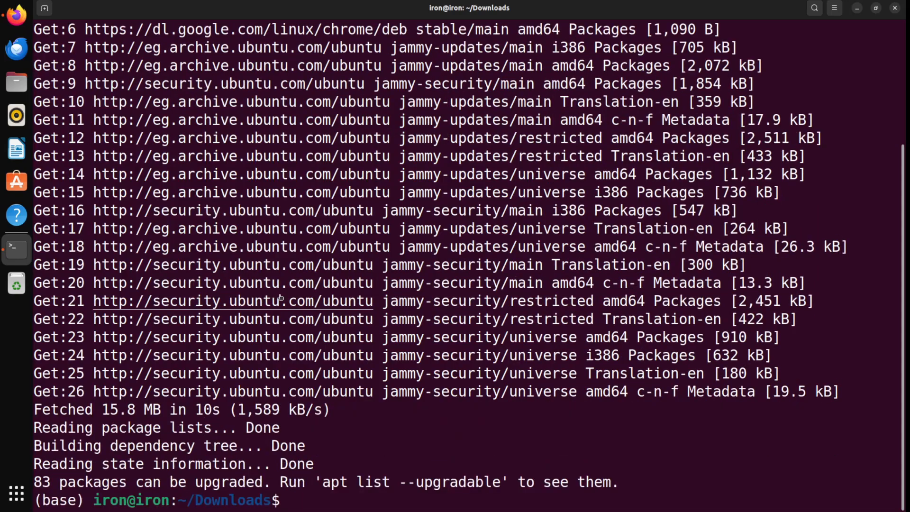
pyautogui.write('cea')
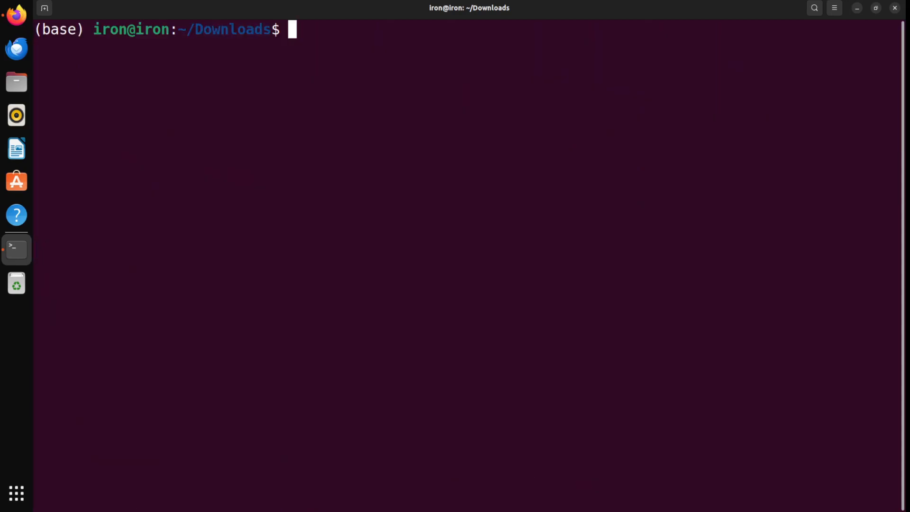
# Run 'sudo apt install git' (already newest version) and list the Downloads folder.
pyautogui.write('sudop')
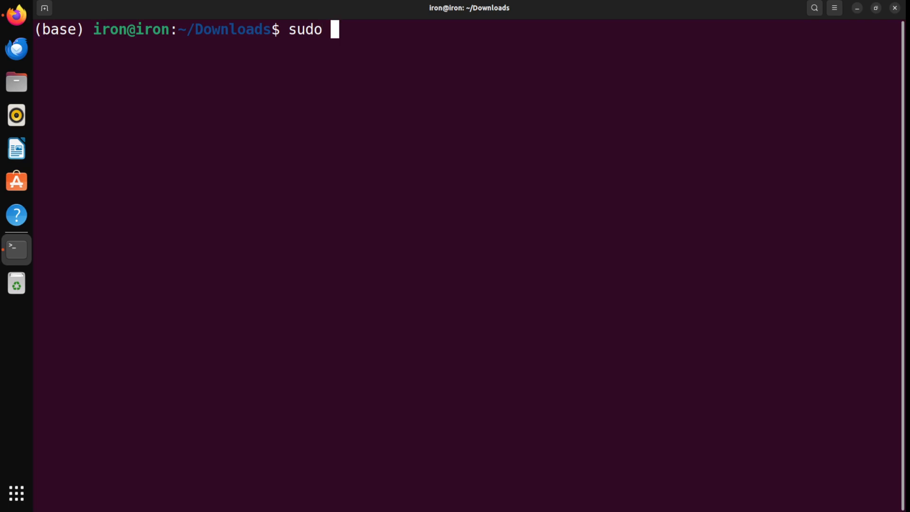
pyautogui.write('apt install')
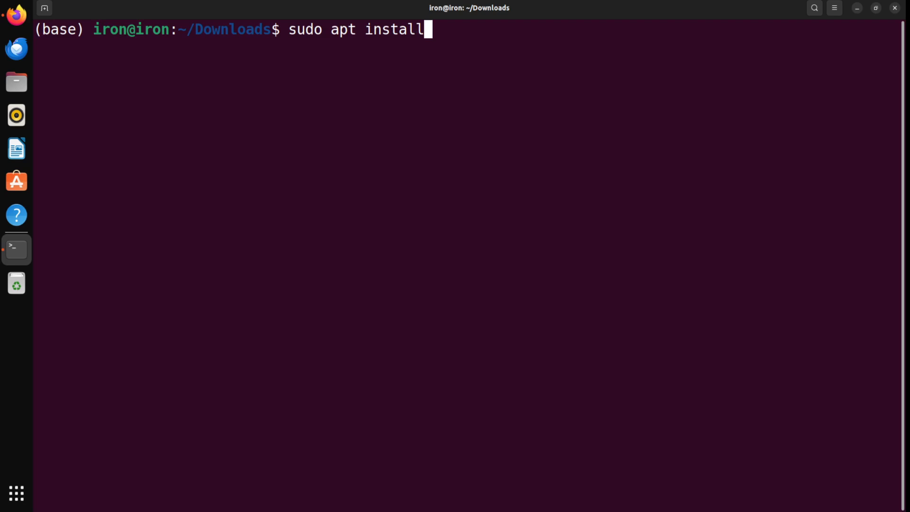
pyautogui.write('gg')
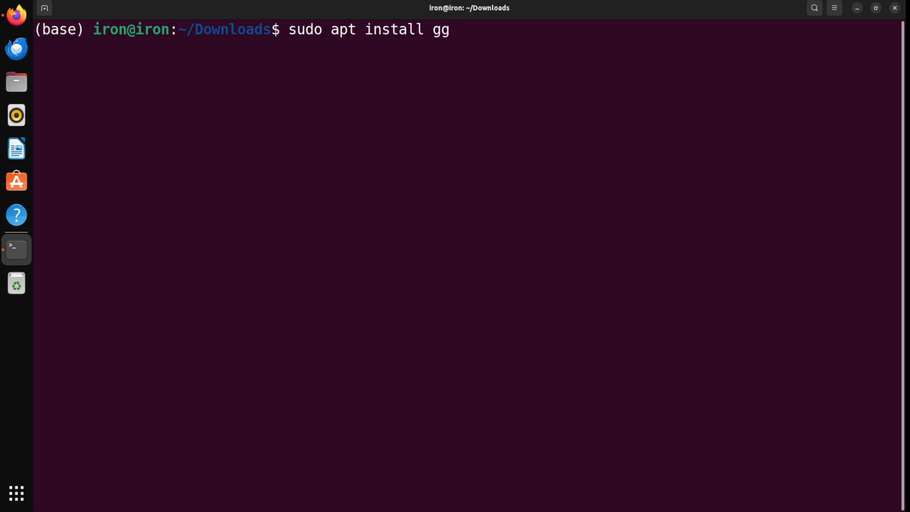
pyautogui.write('it')
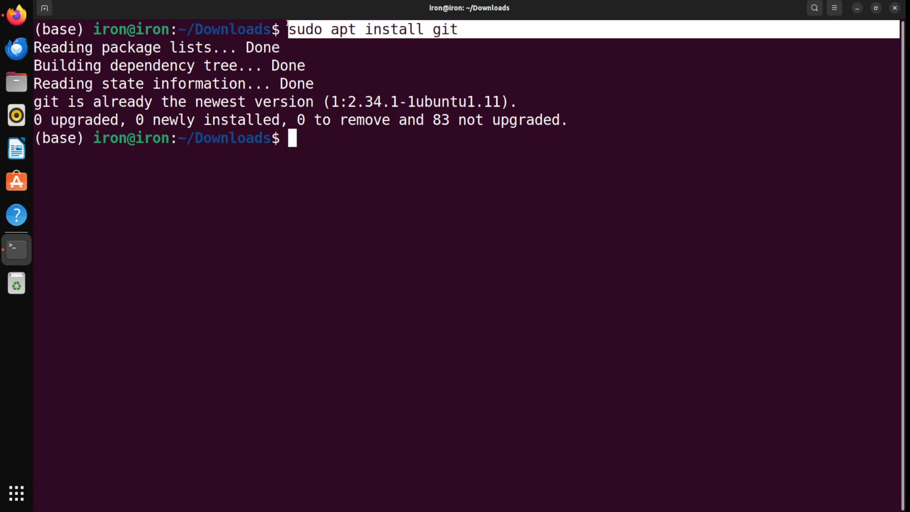
pyautogui.write('l')
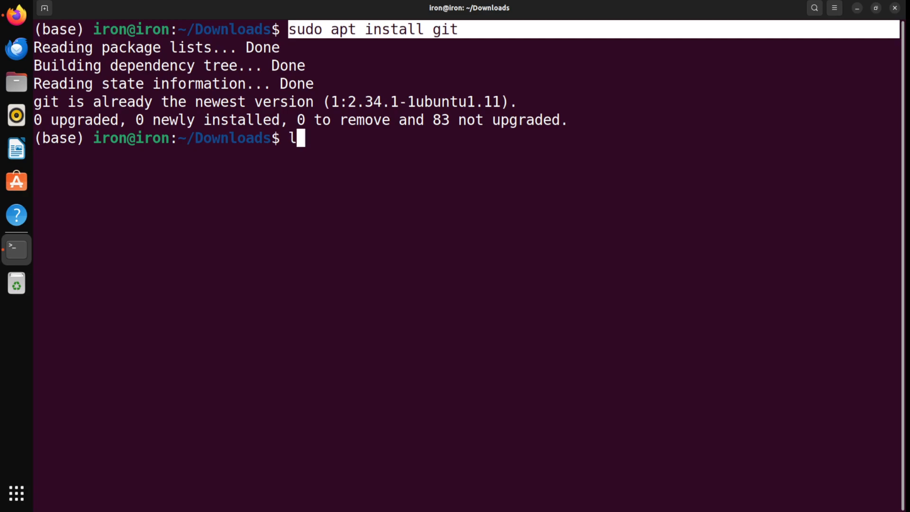
pyautogui.press('Return')
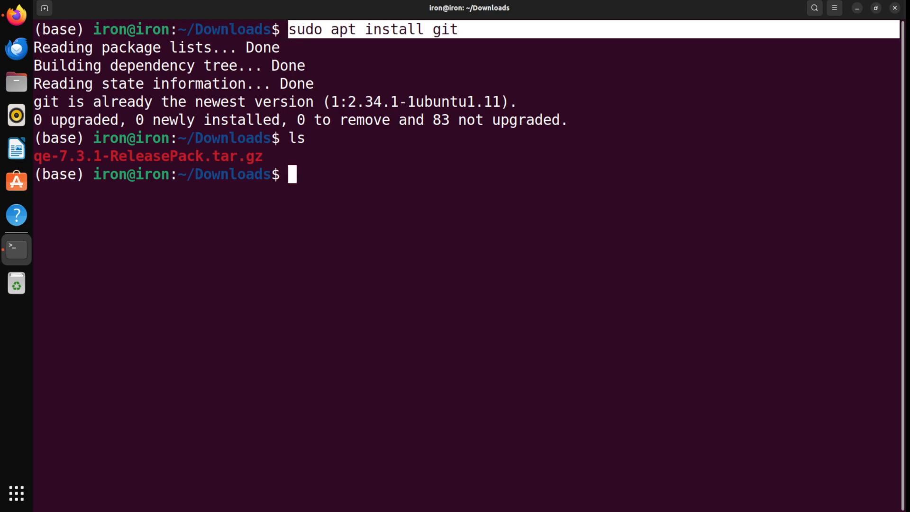
# Move qe-7.3.1-ReleasePack.tar.gz into ~/software/test and list that folder.
pyautogui.write('mv')
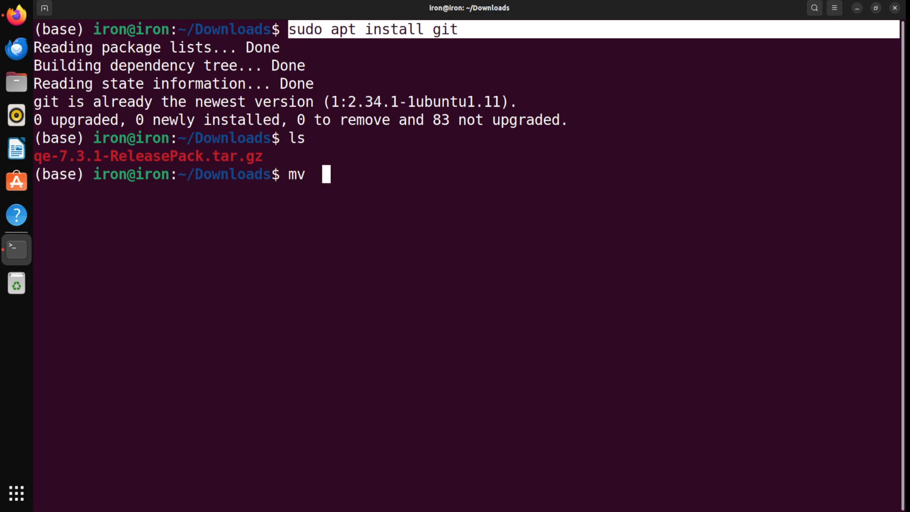
pyautogui.write('~/software/test/')
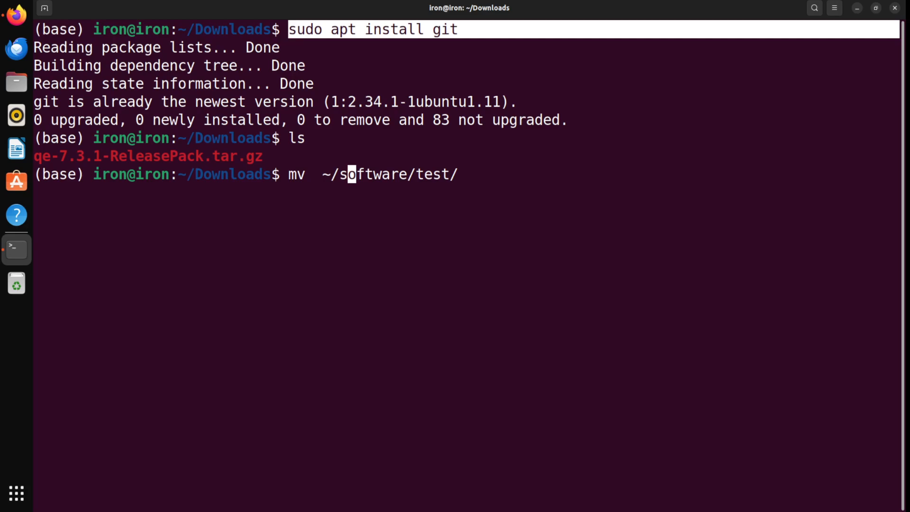
pyautogui.write('qe-7.3.1-ReleasePack.tar.gz')
pyautogui.write('cd  ~/software/test/')
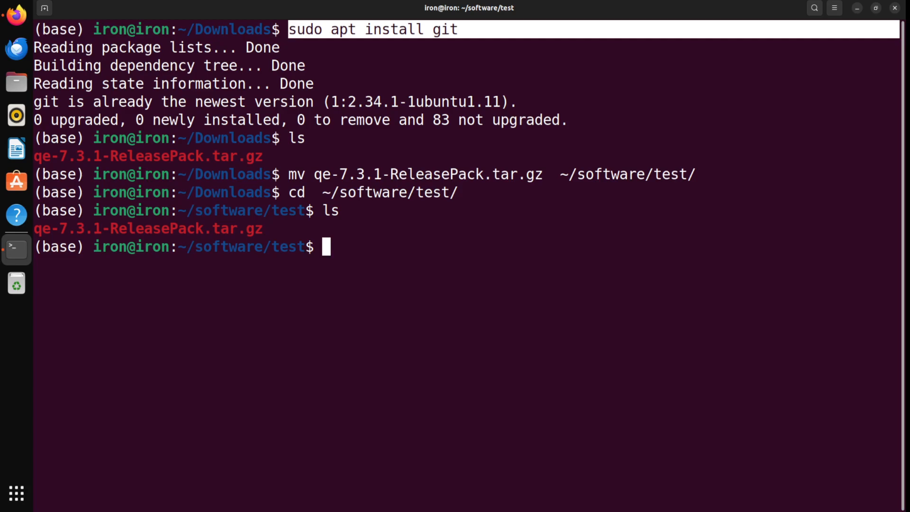
# Extract qe-7.3.1-ReleasePack.tar.gz with 'tar zxvf' and list the new qe-7.3.1 folder.
pyautogui.write('tar z')
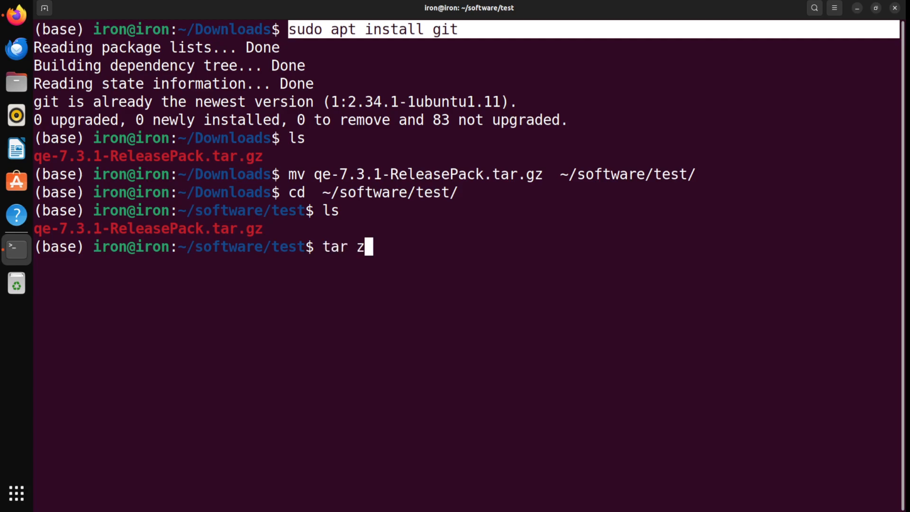
pyautogui.write('xvf  q')
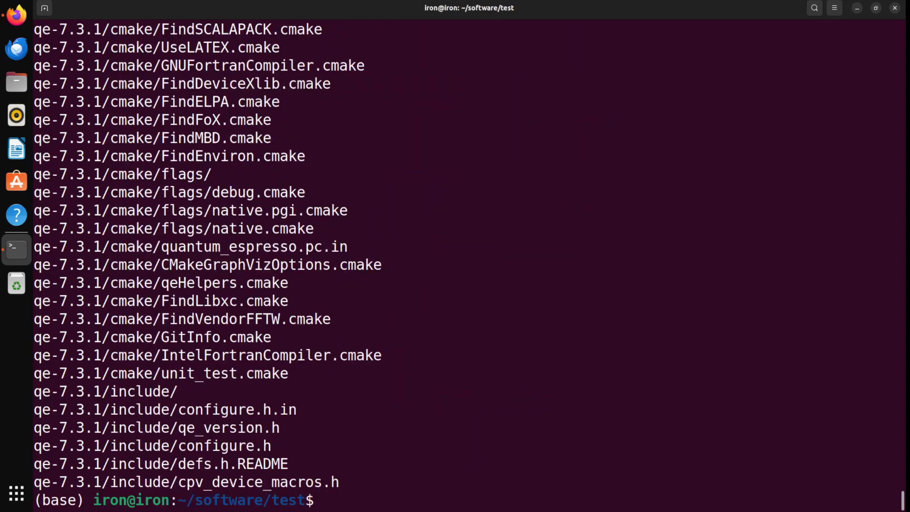
pyautogui.write('ls')
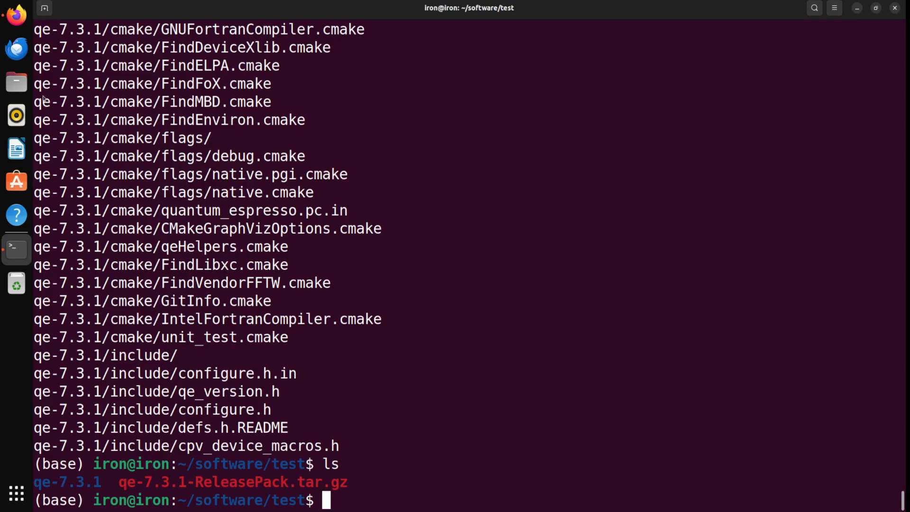
# Clear the extraction output, relist software/test, and change into qe-7.3.1.
pyautogui.doubleClick(67, 482)
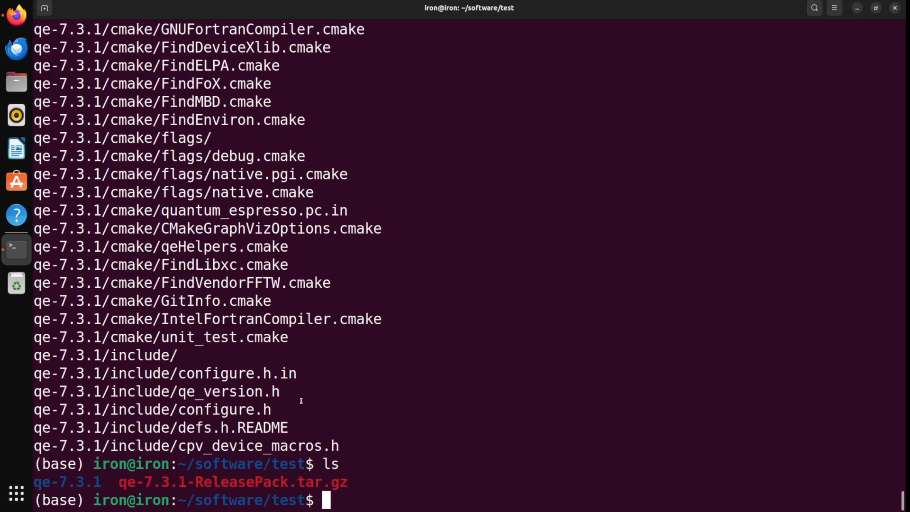
pyautogui.write('ce')
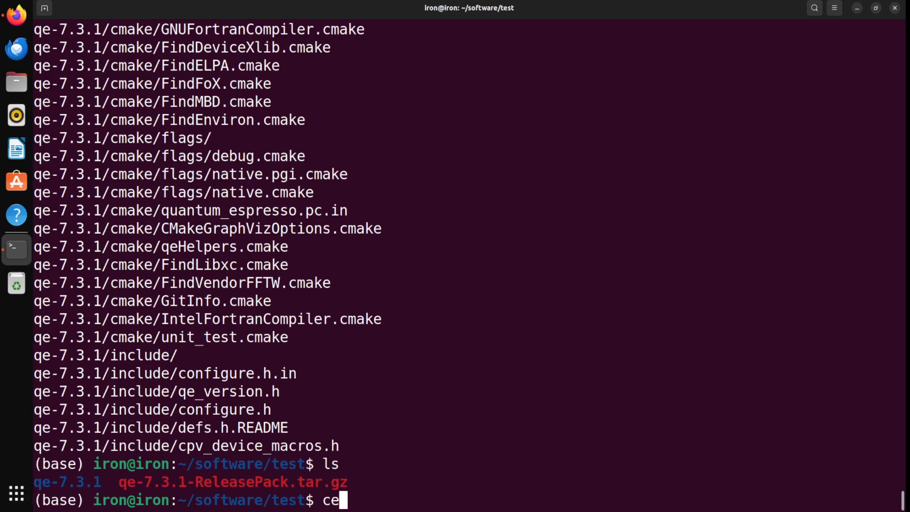
pyautogui.write('lr')
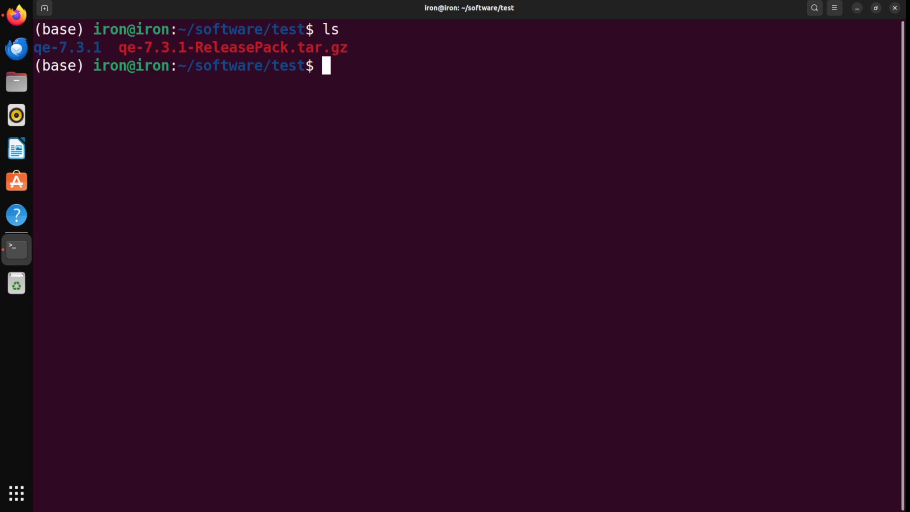
pyautogui.write('cd  qe-7.3.1/')
pyautogui.write('ls')
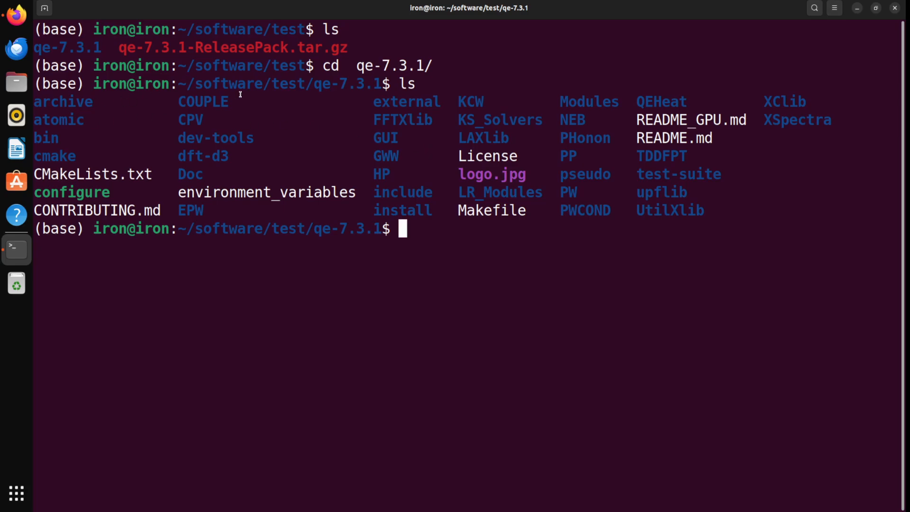
pyautogui.moveTo(650, 90)
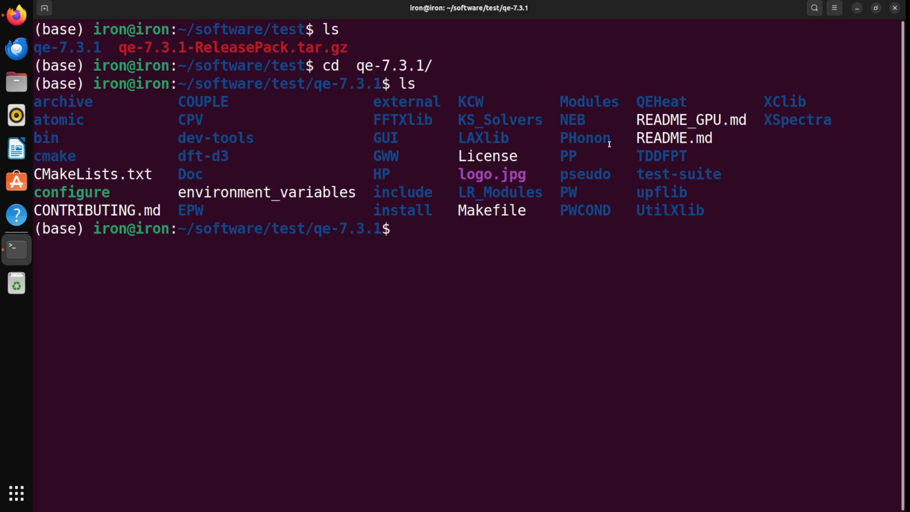
# Inspect the qe-7.3.1 source listing, including configure and install.
pyautogui.doubleClick(568, 192)
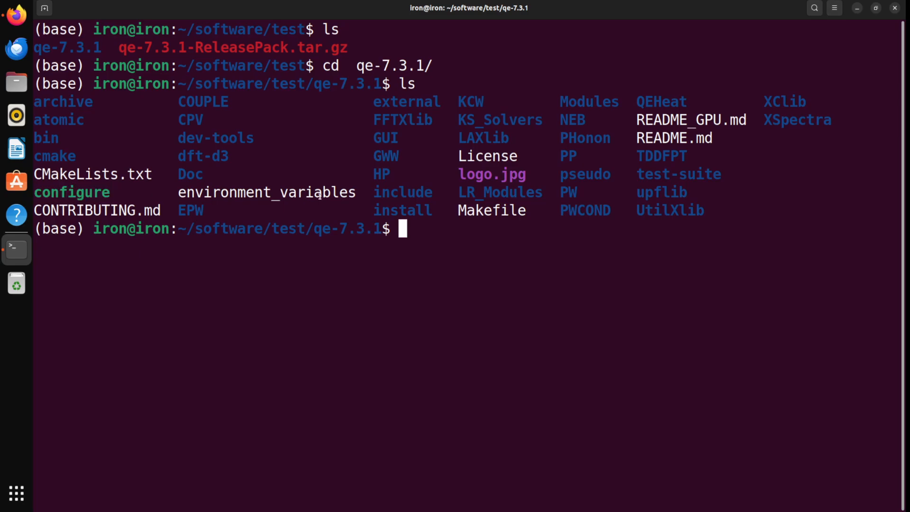
# Run ./configure and scroll to 'configure: success' with BLAS, LAPACK and FFTW found.
pyautogui.write('.')
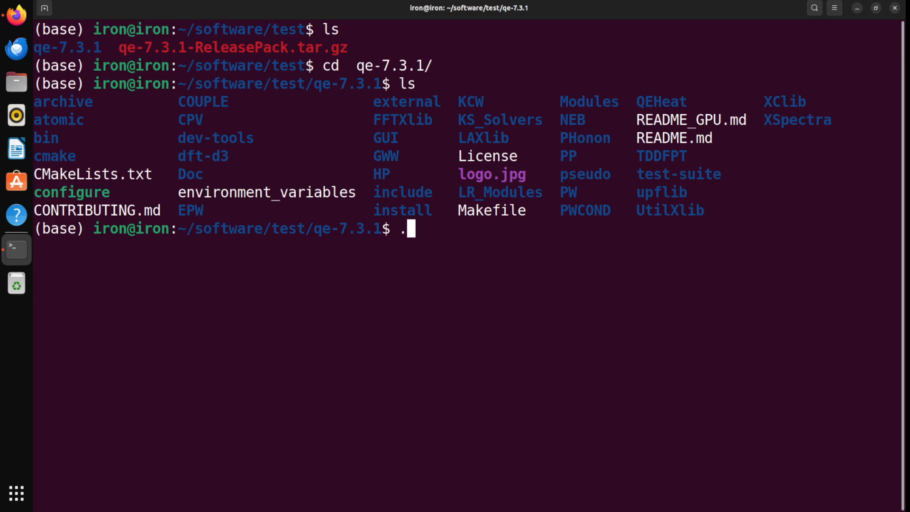
pyautogui.write('/configure')
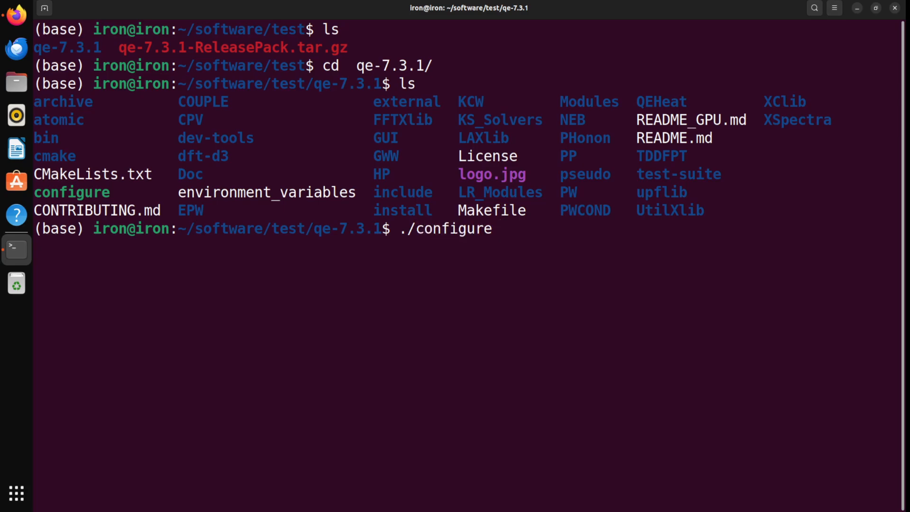
pyautogui.press('Return')
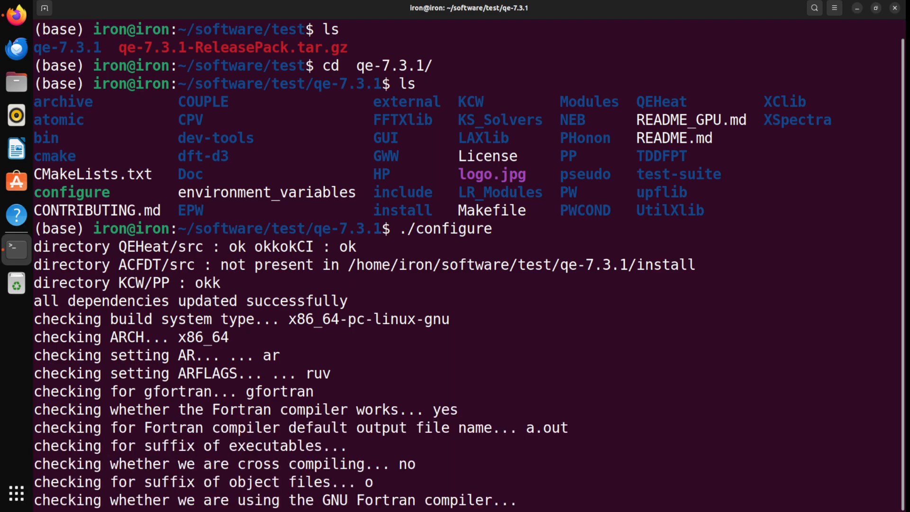
pyautogui.scroll(-3)
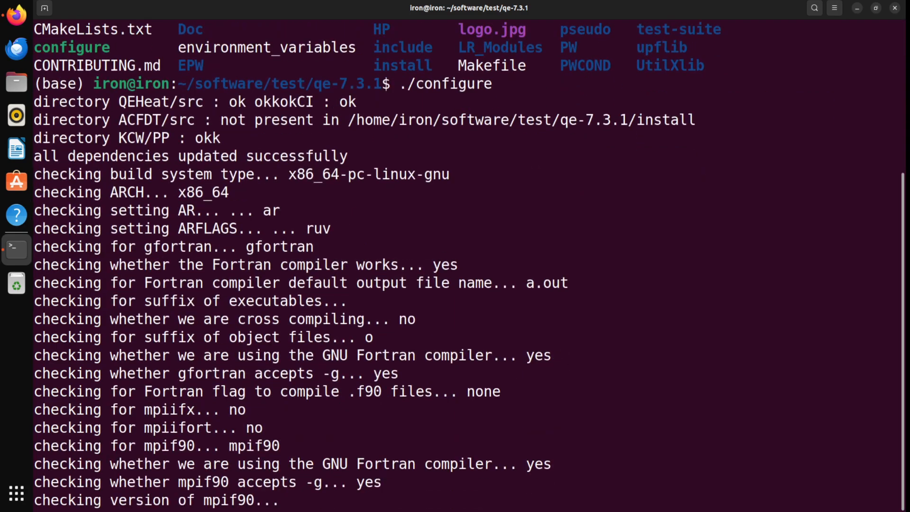
pyautogui.scroll(-3)
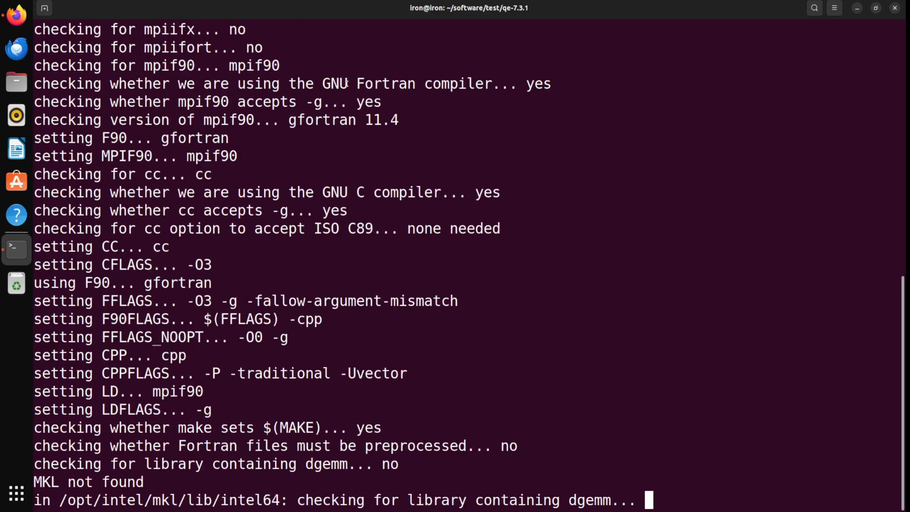
pyautogui.scroll(-3)
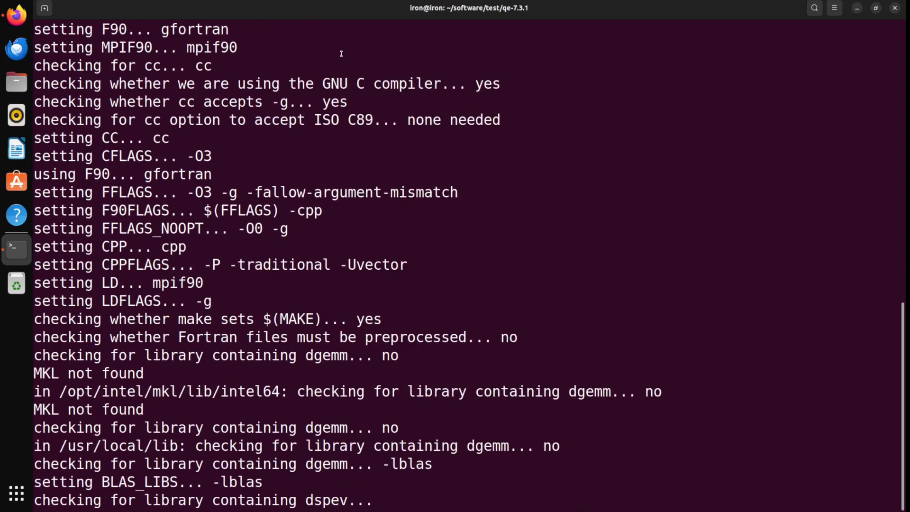
pyautogui.scroll(-3)
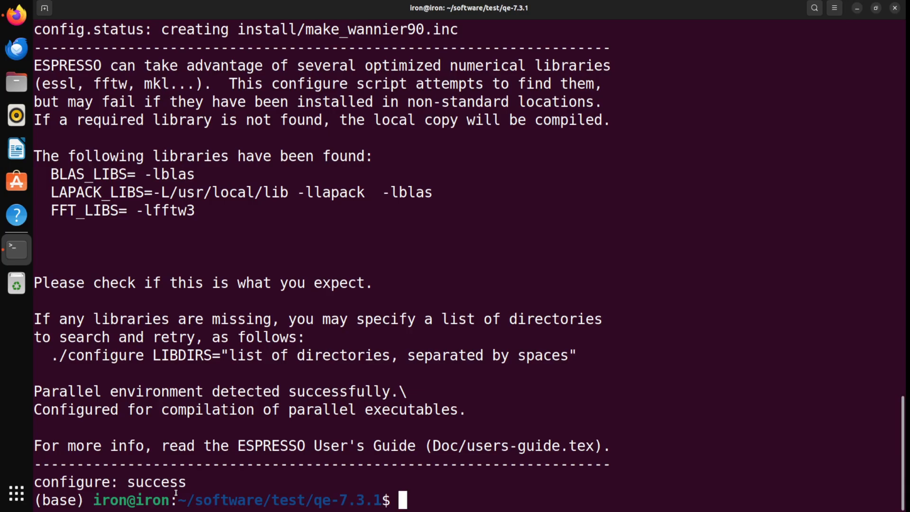
# Run 'make all' to compile every Quantum ESPRESSO component and scroll through the output.
pyautogui.write('make all')
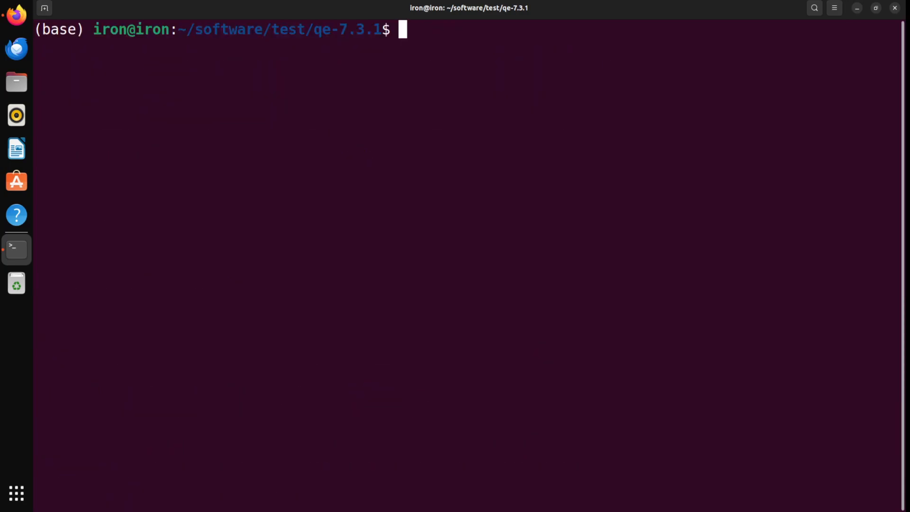
pyautogui.write('make all')
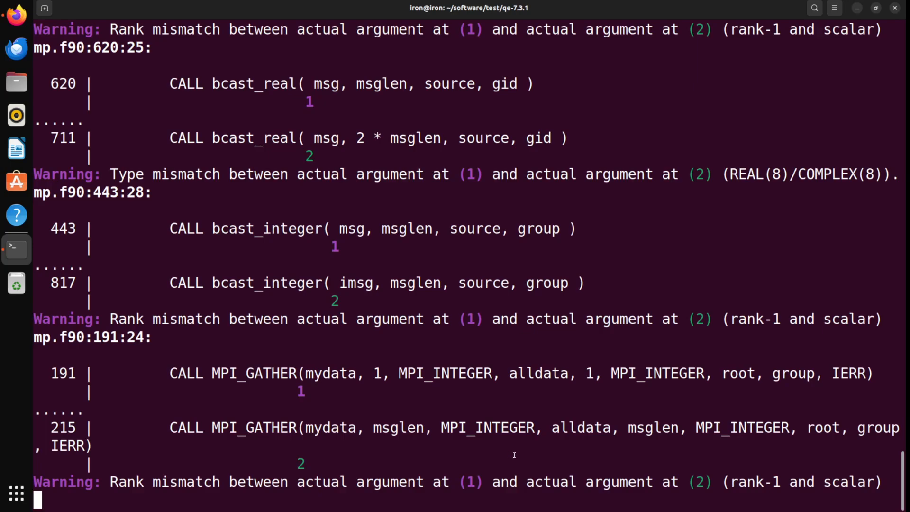
pyautogui.scroll(-3)
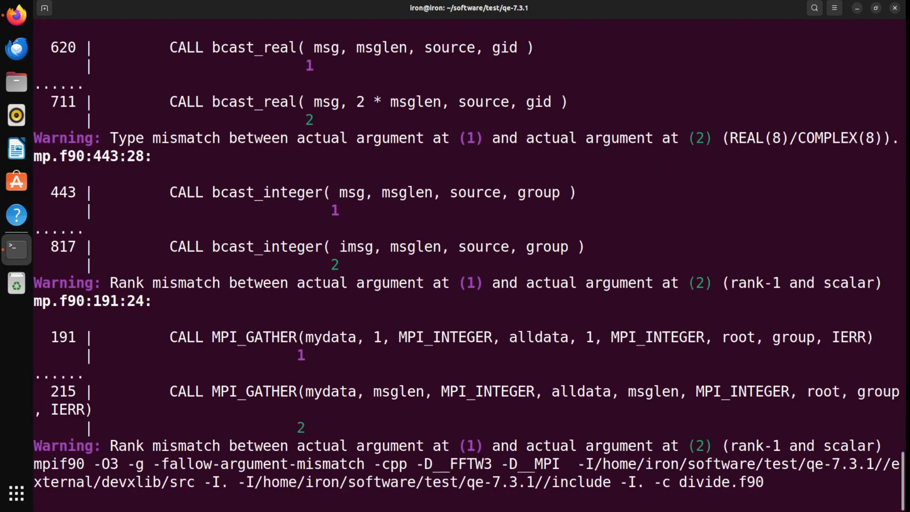
pyautogui.scroll(-3)
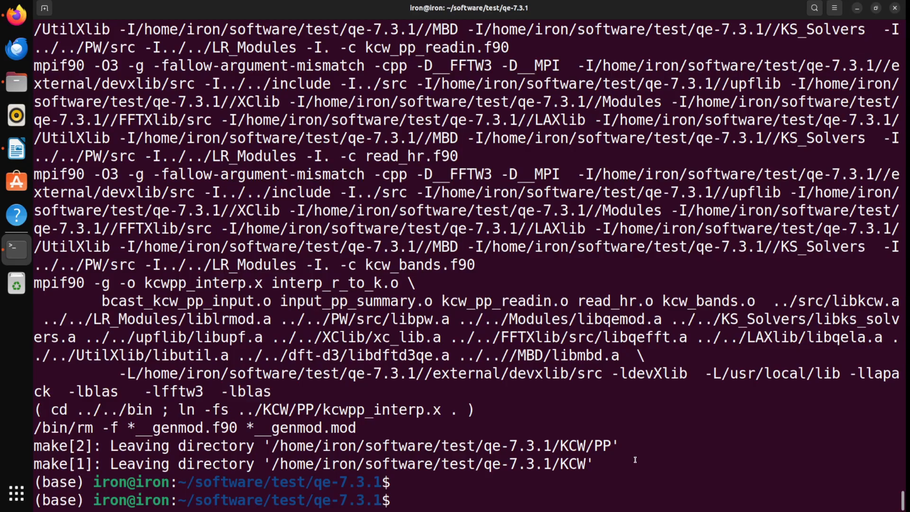
# List the qe-7.3.1 folder, then change into bin/ to list executables like pw.x.
pyautogui.write('ls')
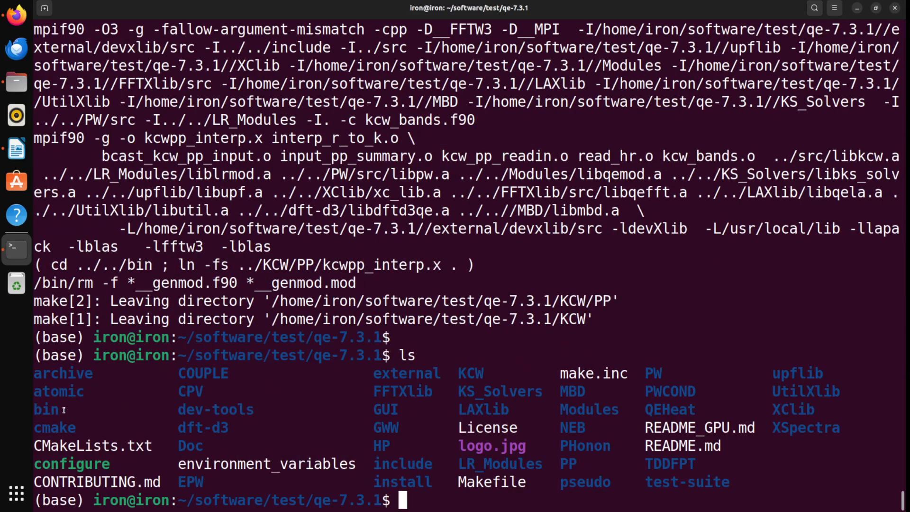
pyautogui.doubleClick(46, 409)
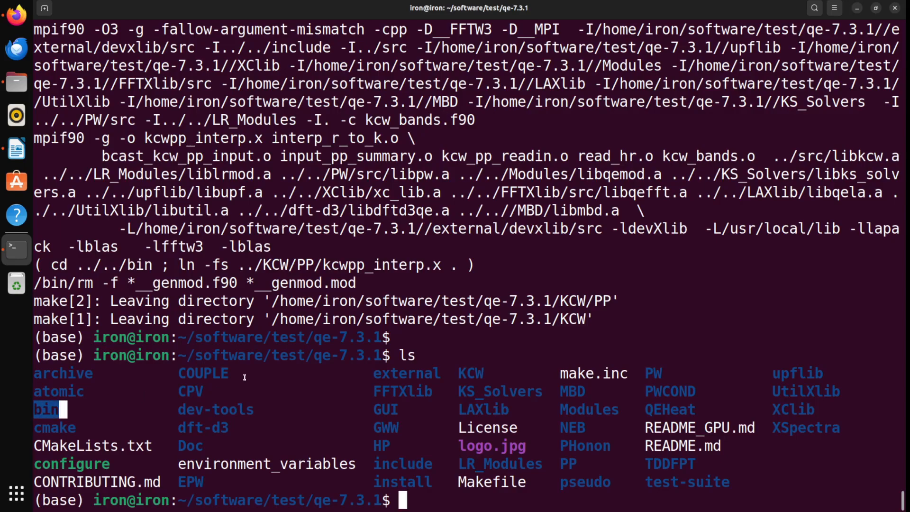
pyautogui.write('cd bin/')
pyautogui.write('ls')
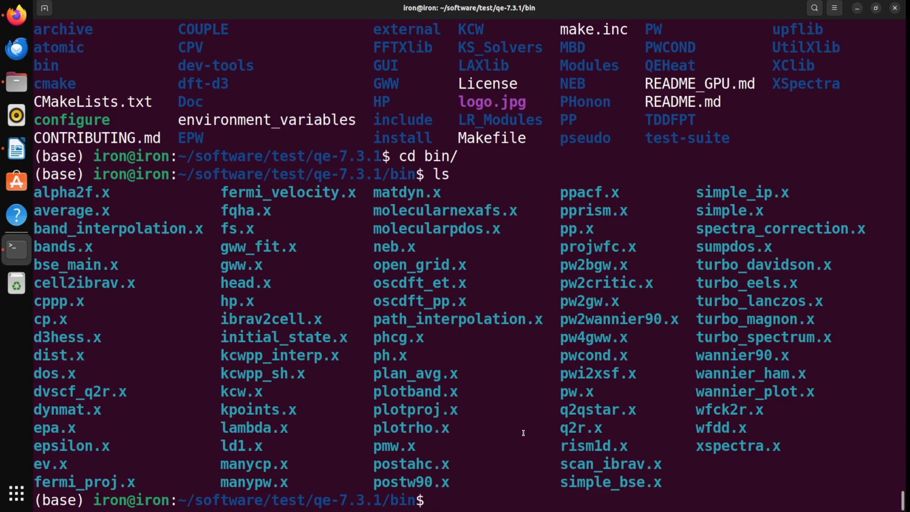
# Highlight pw.x and print the working path /home/iron/software/test/qe-7.3.1/bin with pwd.
pyautogui.doubleClick(575, 391)
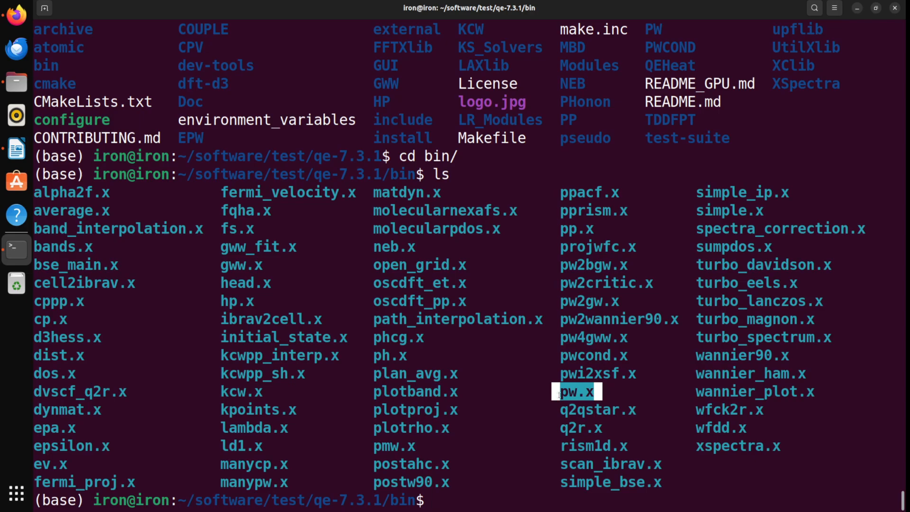
pyautogui.moveTo(488, 437)
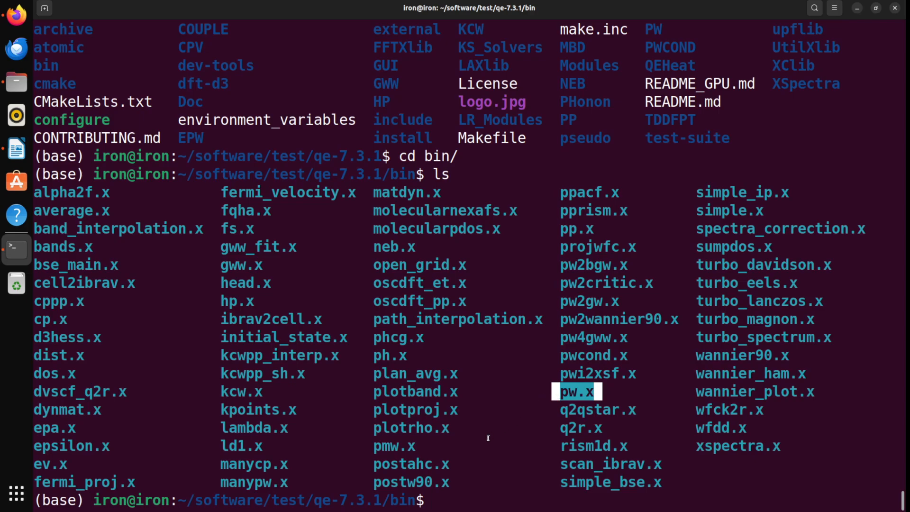
pyautogui.write('p')
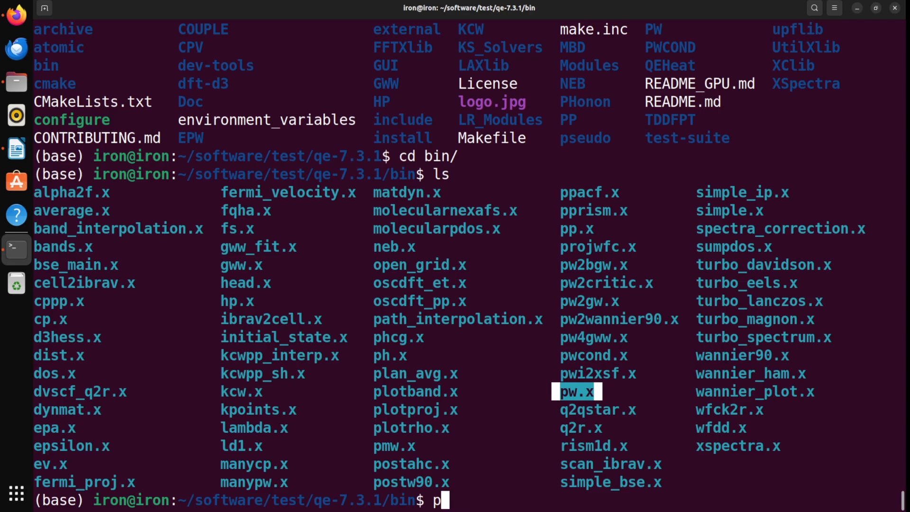
pyautogui.write('wd')
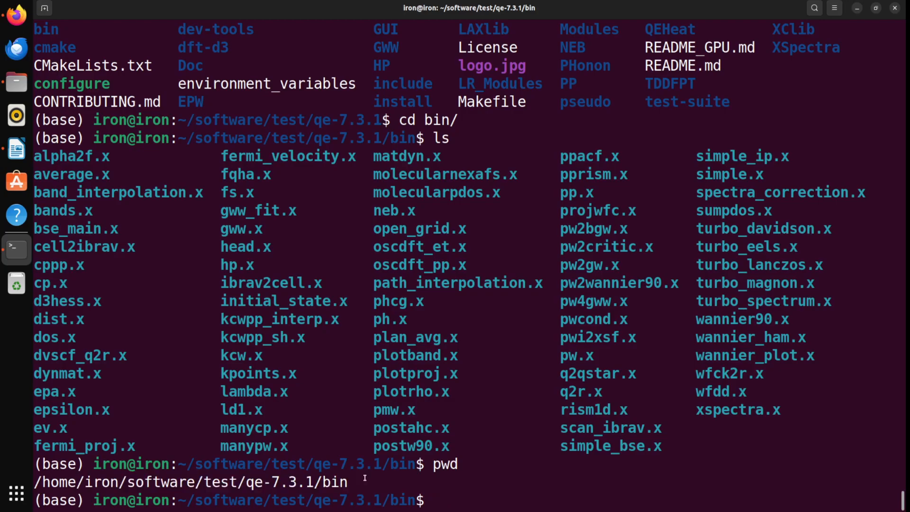
pyautogui.moveTo(372, 467)
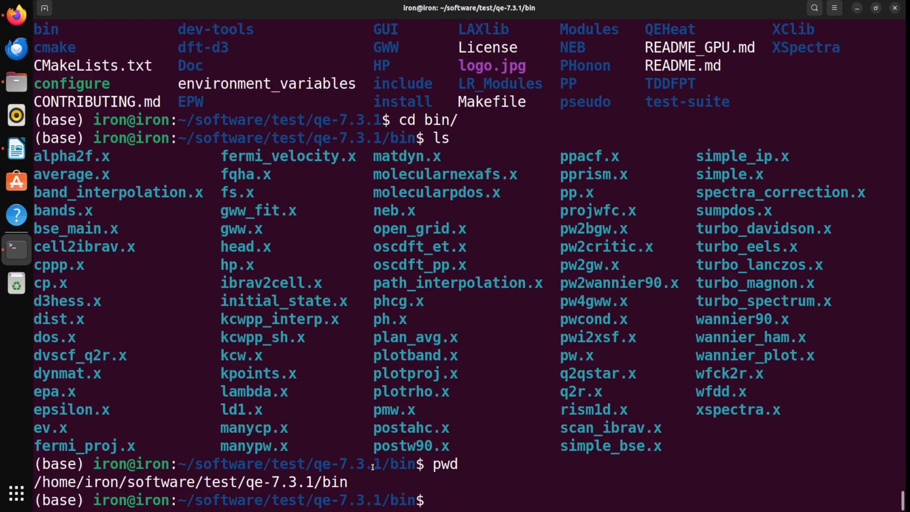
pyautogui.doubleClick(582, 355)
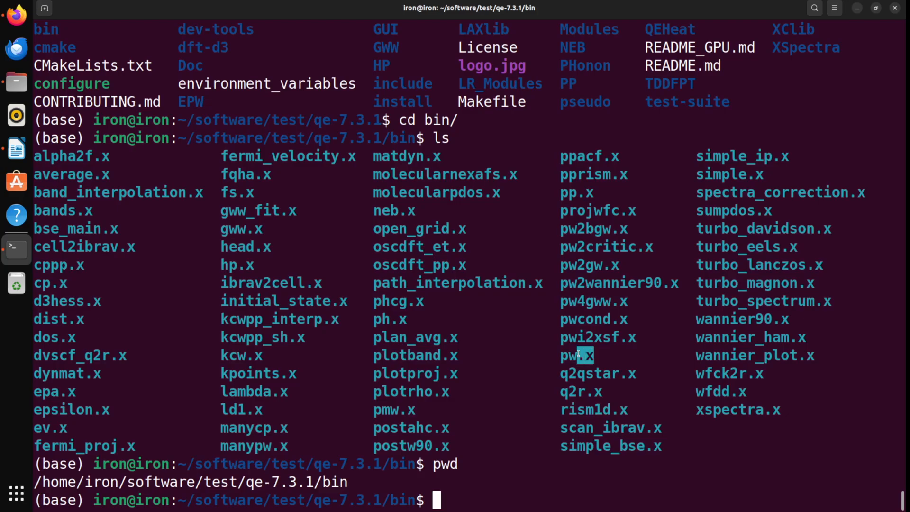